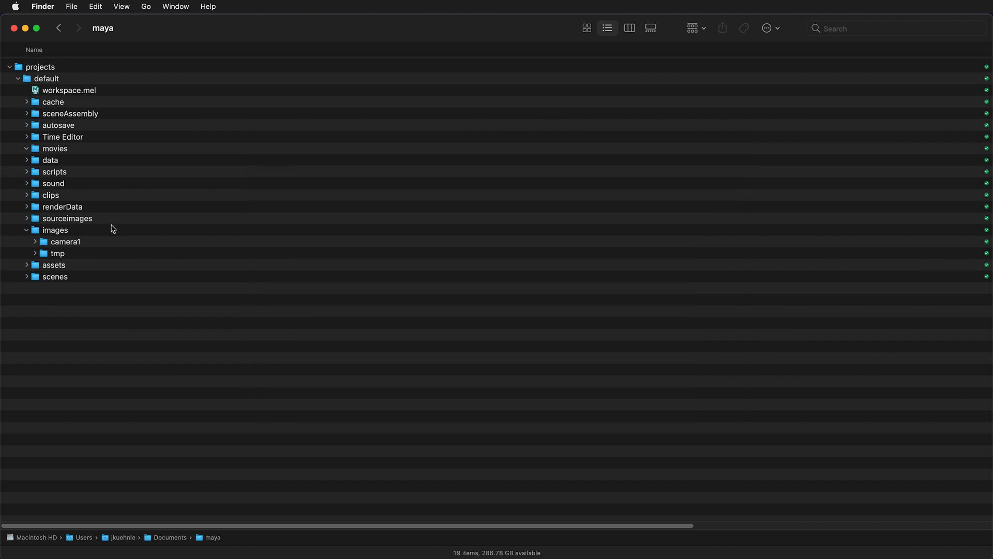
mouse_move(56, 231)
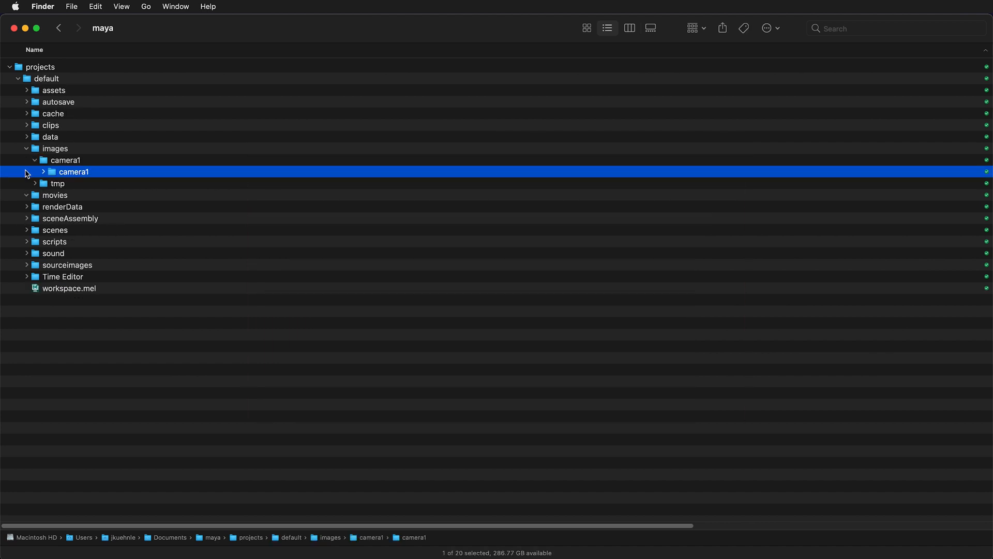
Step: Expand images > camera1 > camera1 in Finder to reveal the physics_ball_bounce EXR frames
left_click(42, 172)
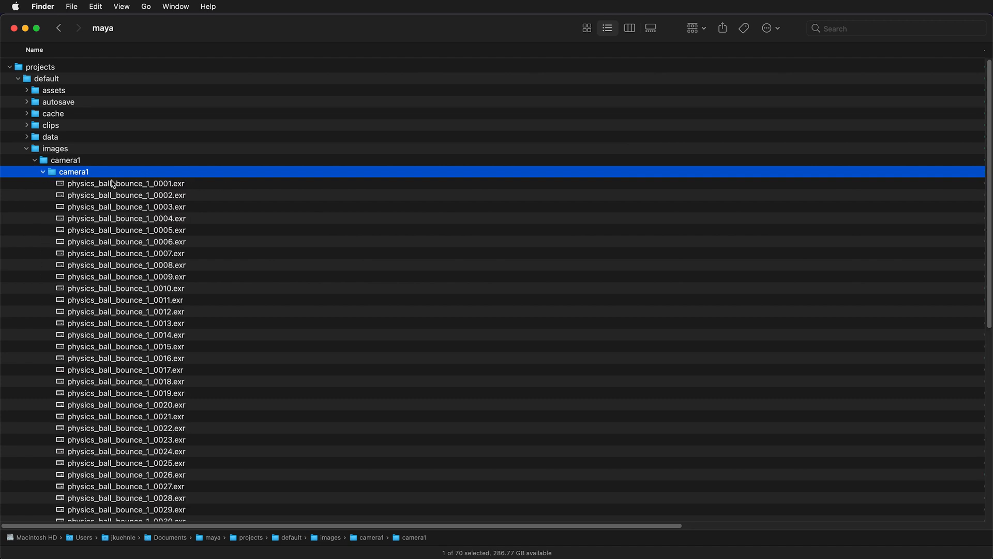
mouse_move(168, 184)
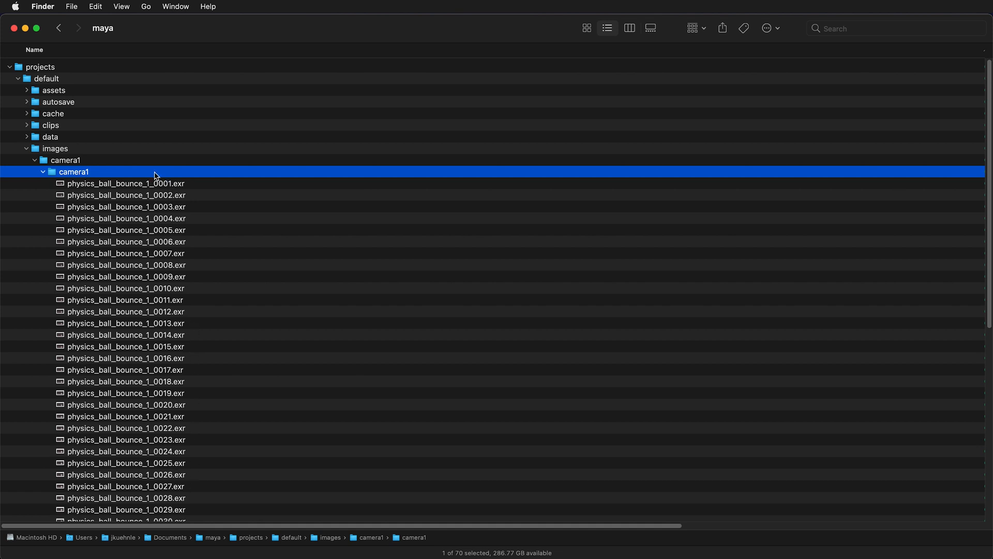
mouse_move(90, 188)
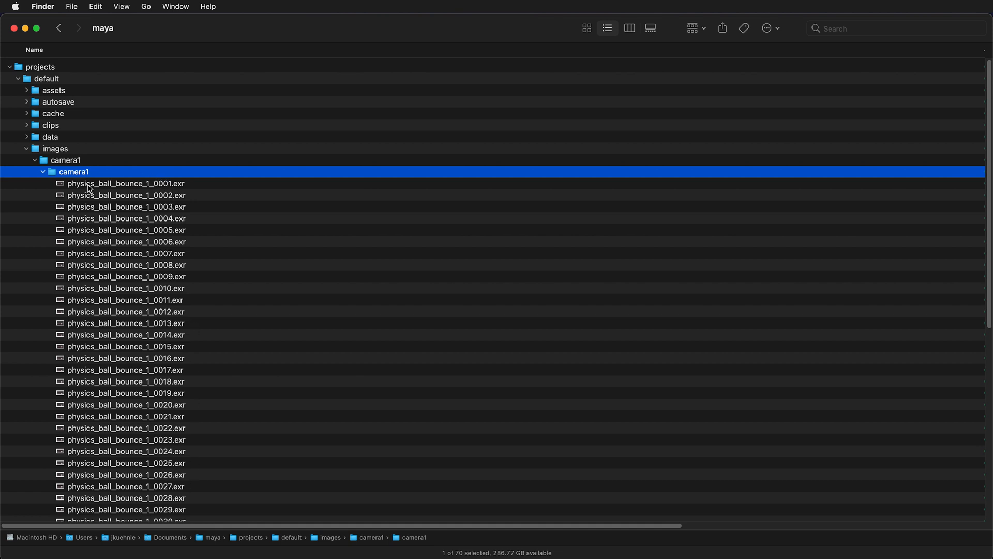
mouse_move(56, 169)
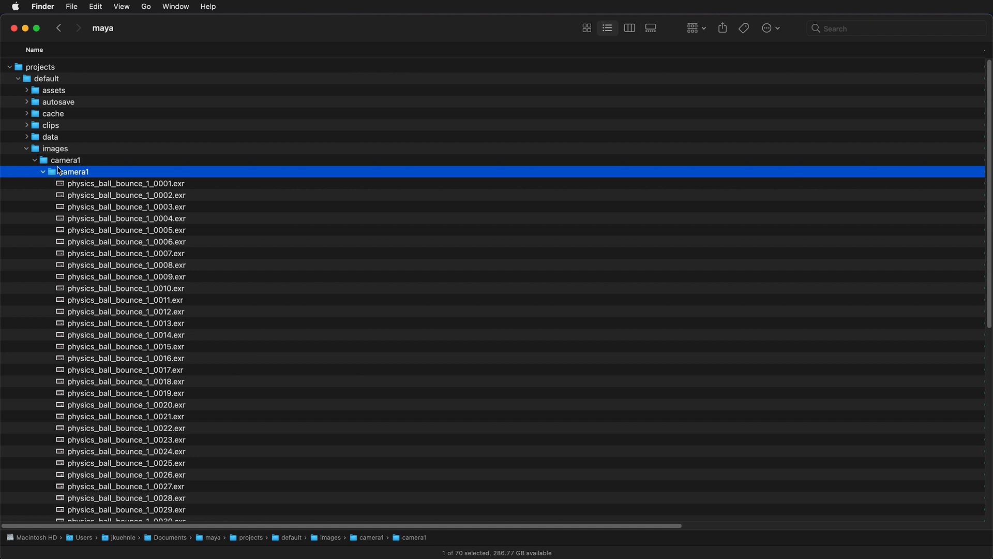
mouse_move(110, 166)
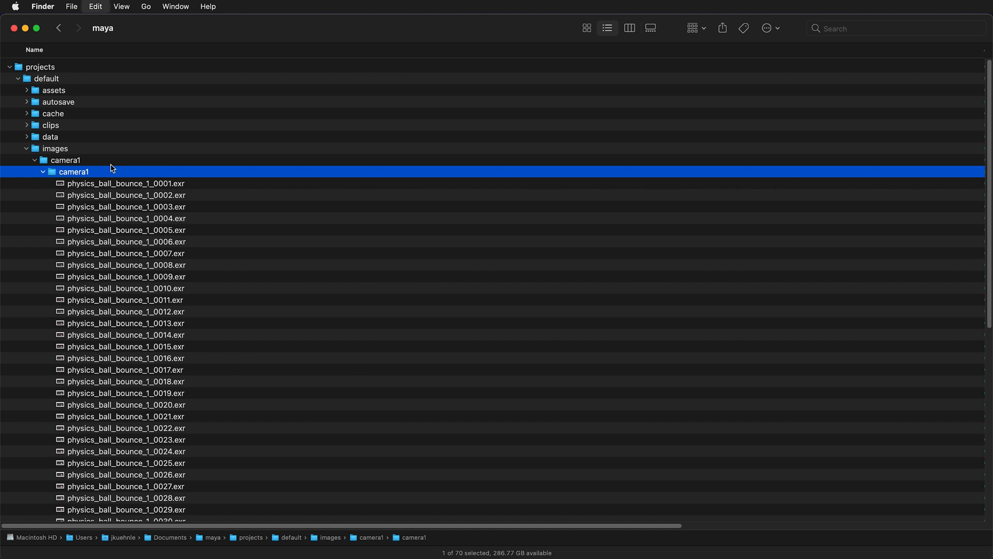
mouse_move(57, 28)
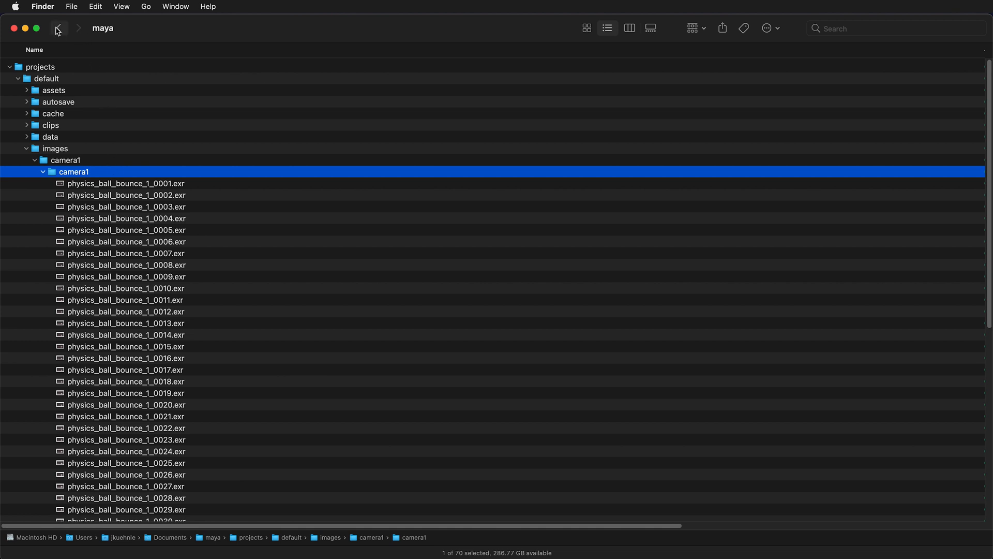
mouse_move(59, 28)
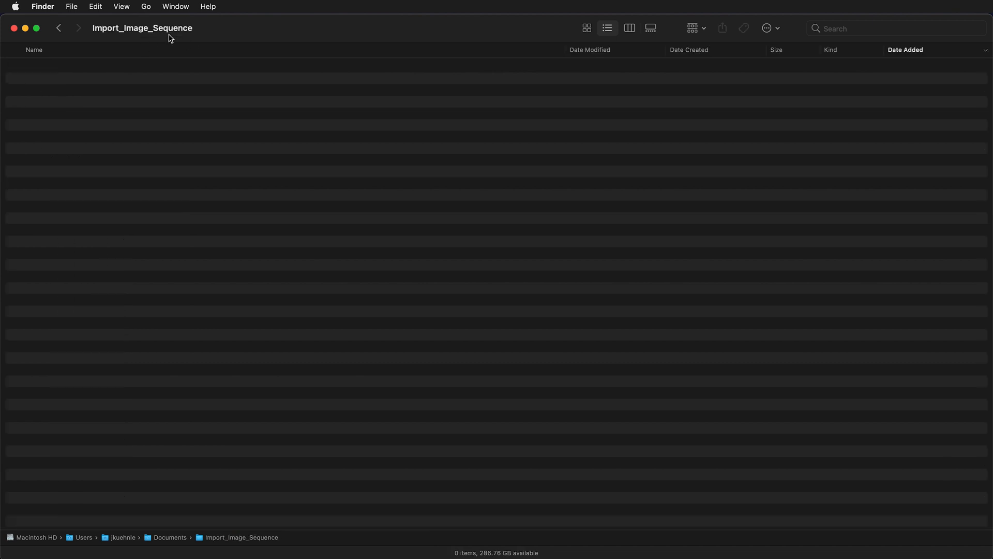
mouse_move(106, 46)
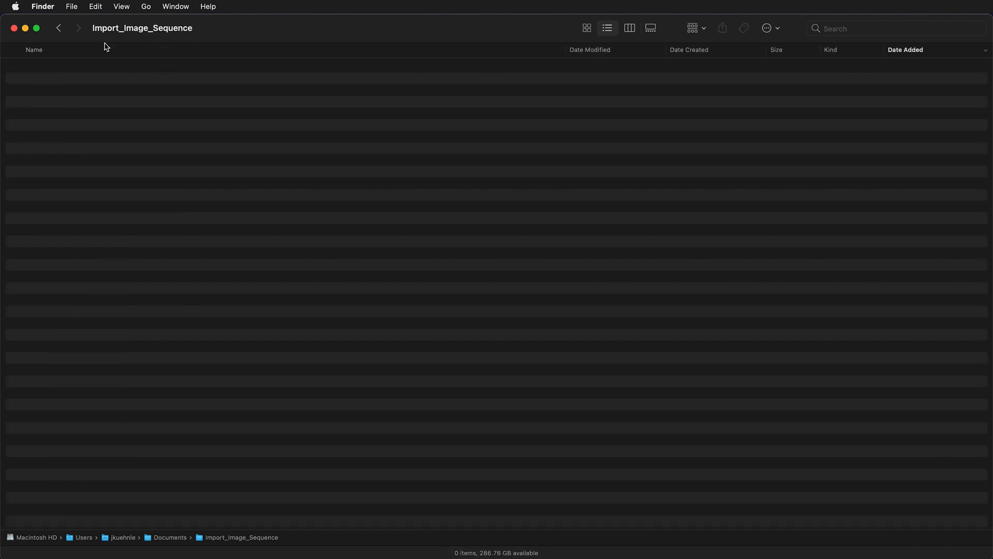
mouse_move(223, 109)
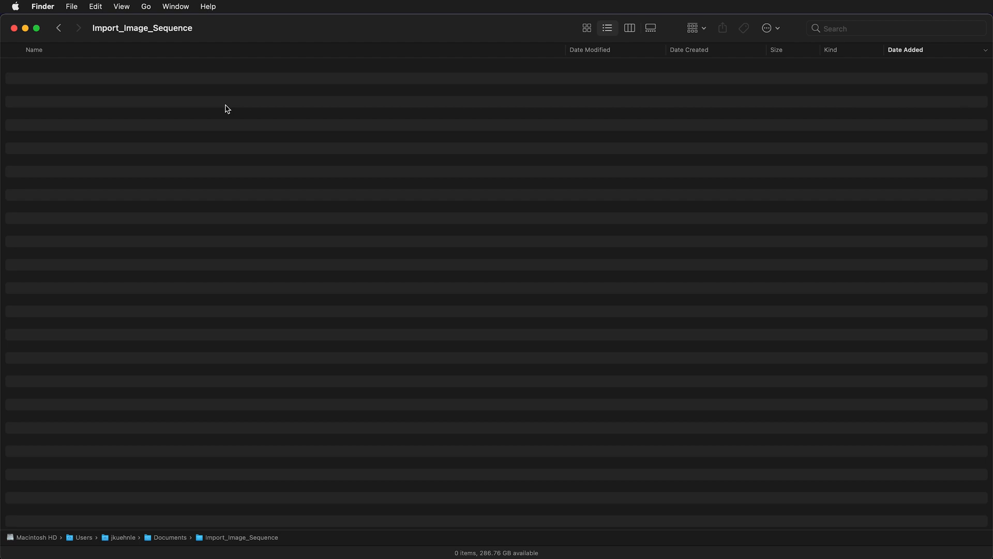
mouse_move(222, 126)
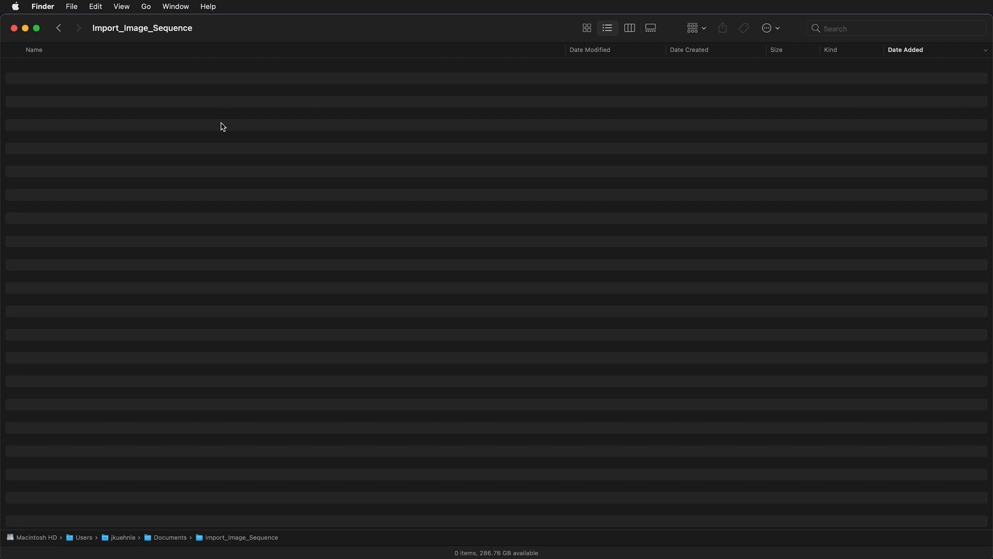
mouse_move(215, 142)
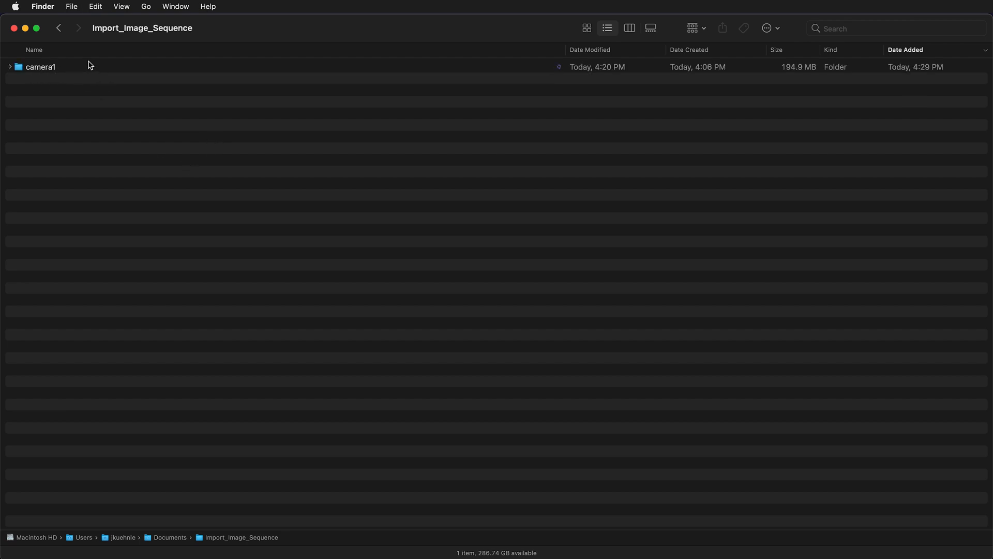
mouse_move(132, 150)
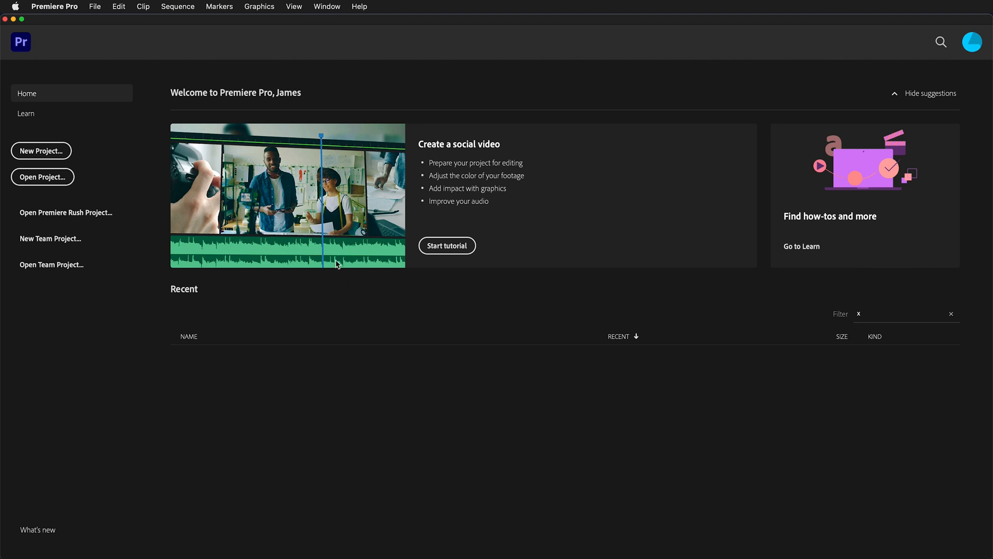
mouse_move(345, 262)
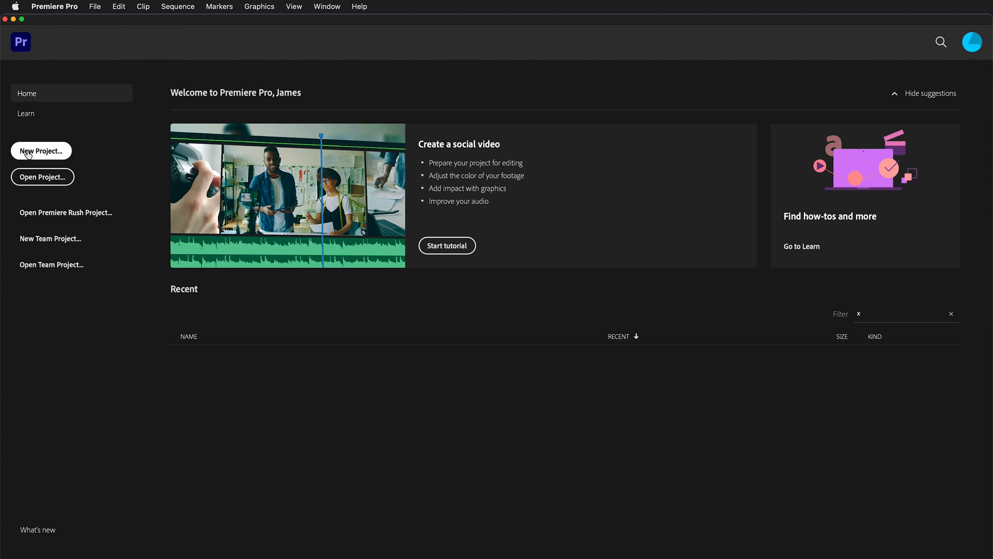
Step: Create a new project named 'Import Image Sequence' in the Import_Image_Sequence folder
left_click(41, 151)
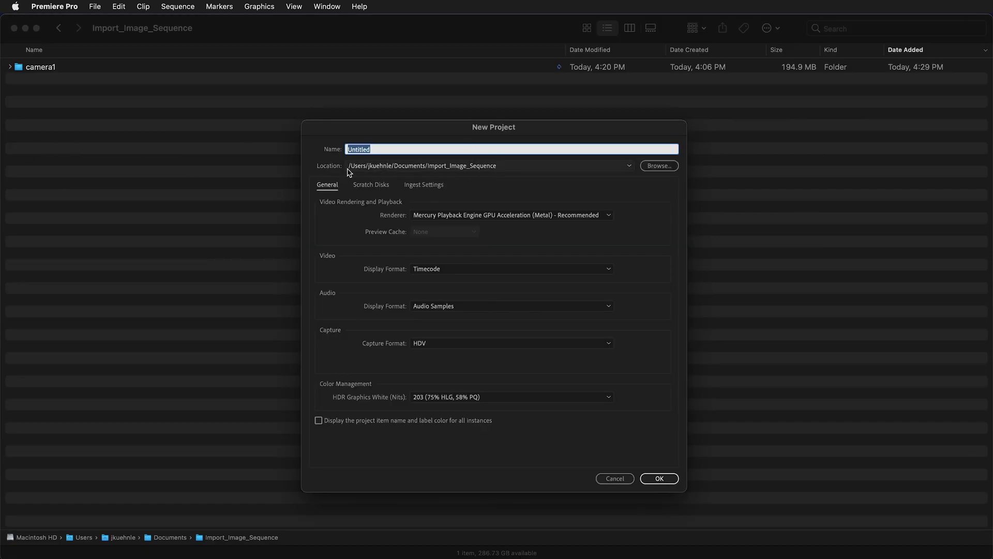
mouse_move(531, 167)
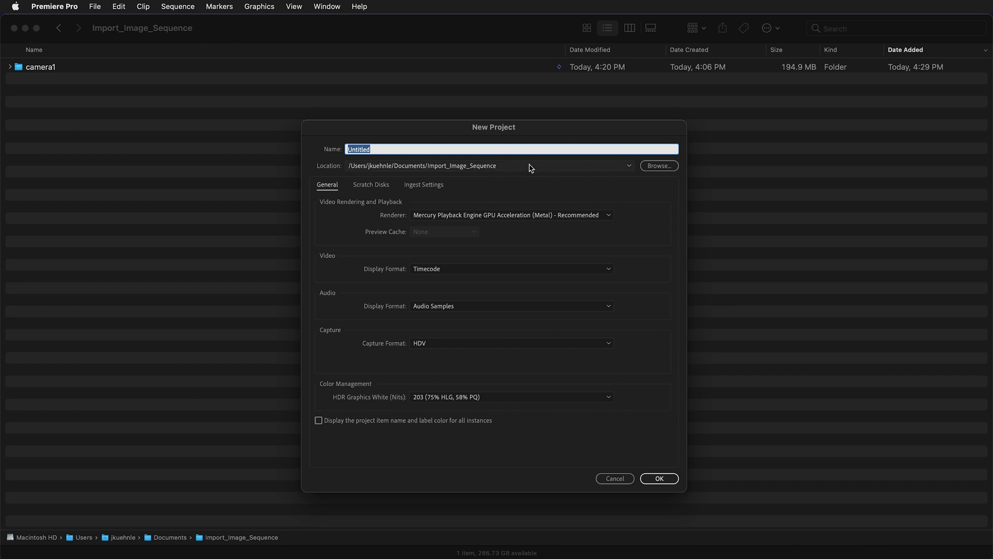
mouse_move(431, 173)
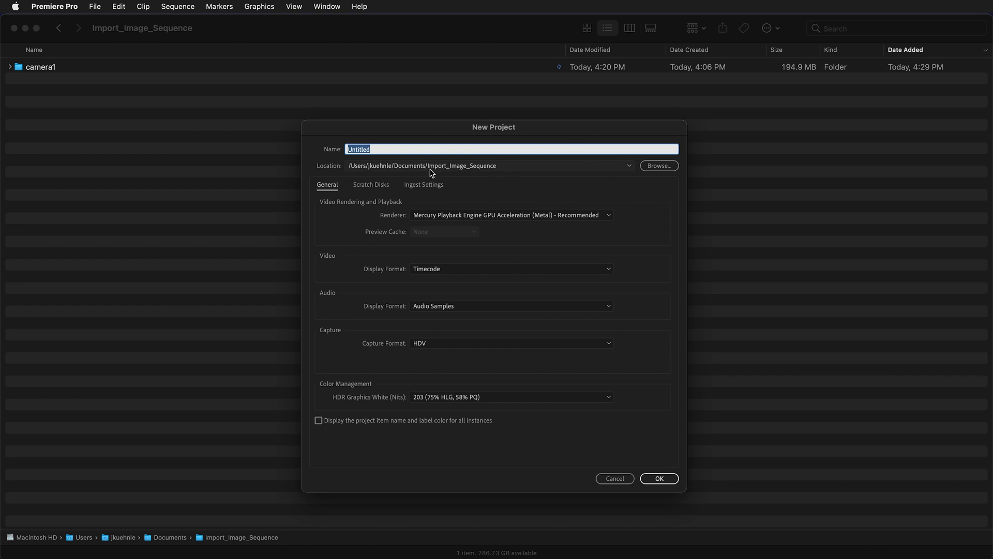
mouse_move(417, 144)
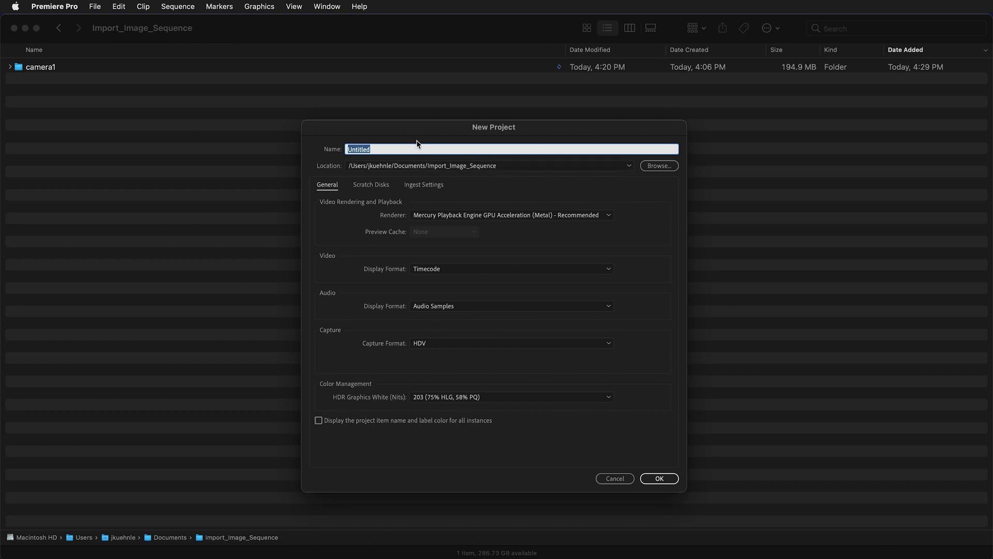
mouse_move(416, 144)
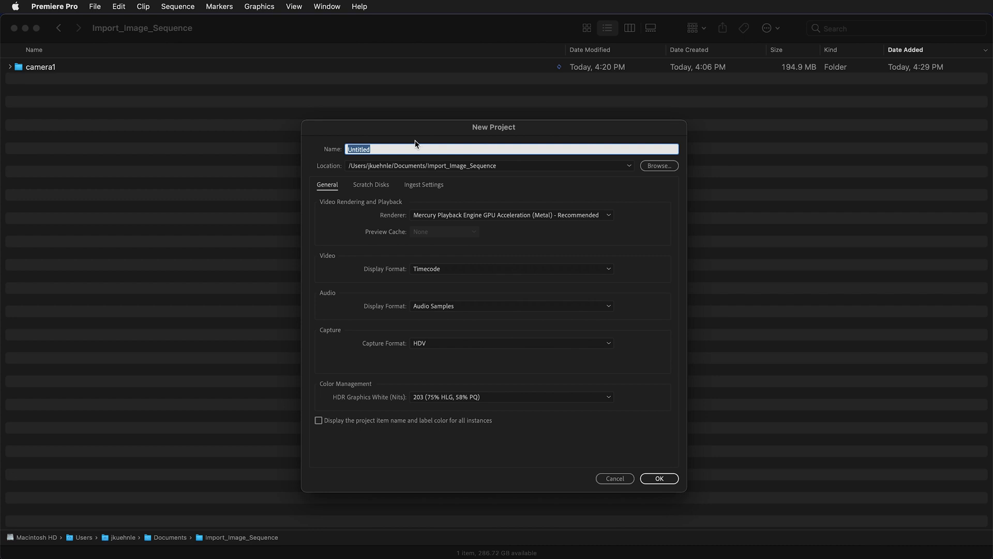
type("Import Image Sequence")
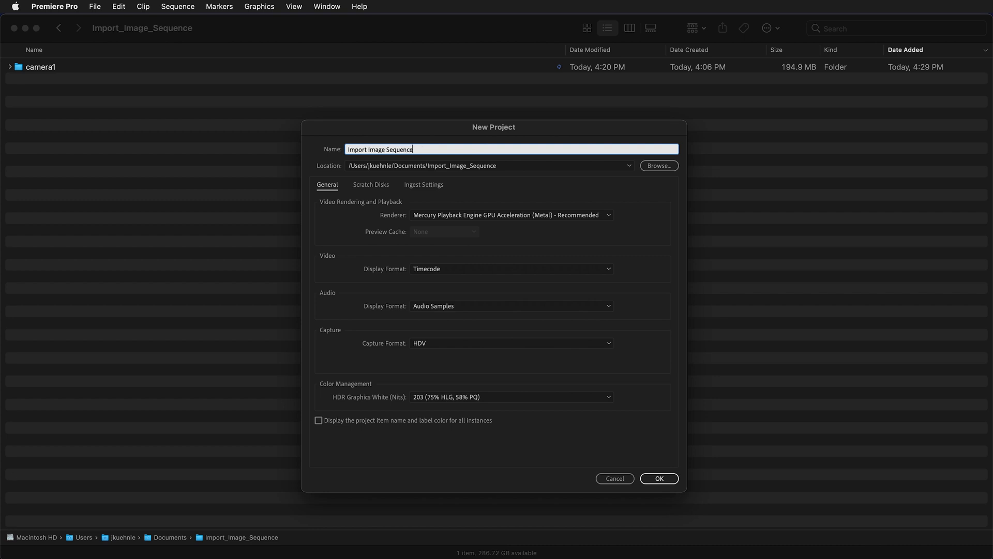
left_click(659, 478)
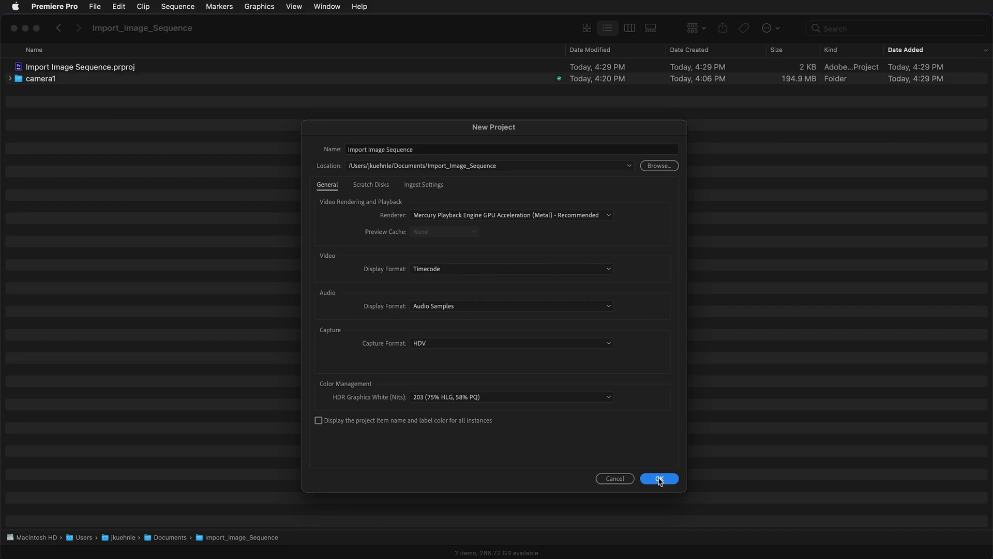
Step: Finish project creation so the empty Import Image Sequence project opens for editing
left_click(658, 478)
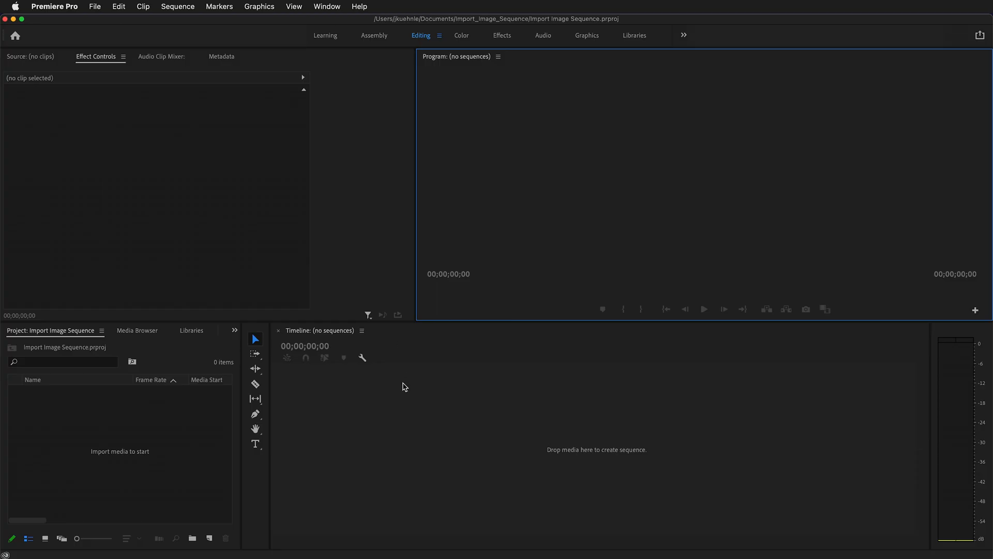
mouse_move(116, 220)
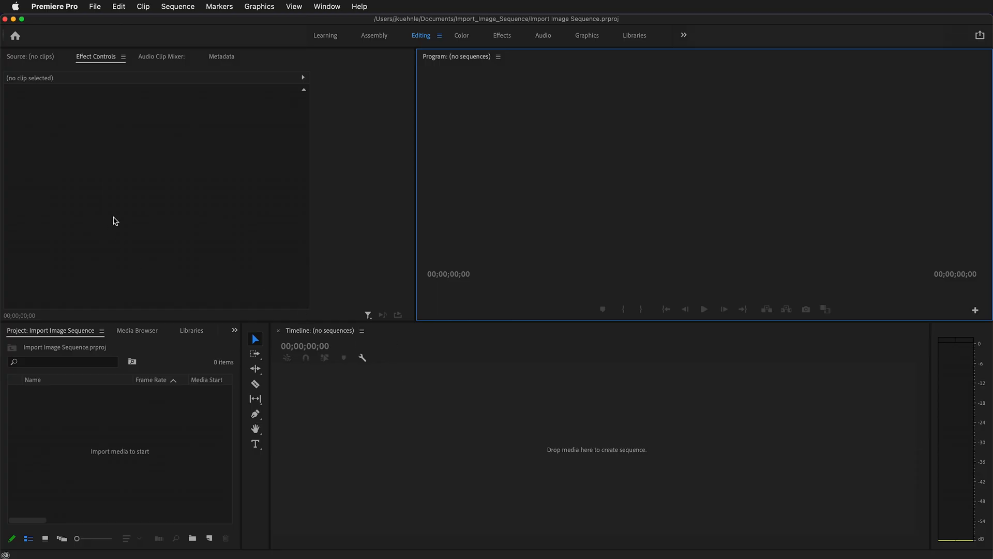
mouse_move(539, 150)
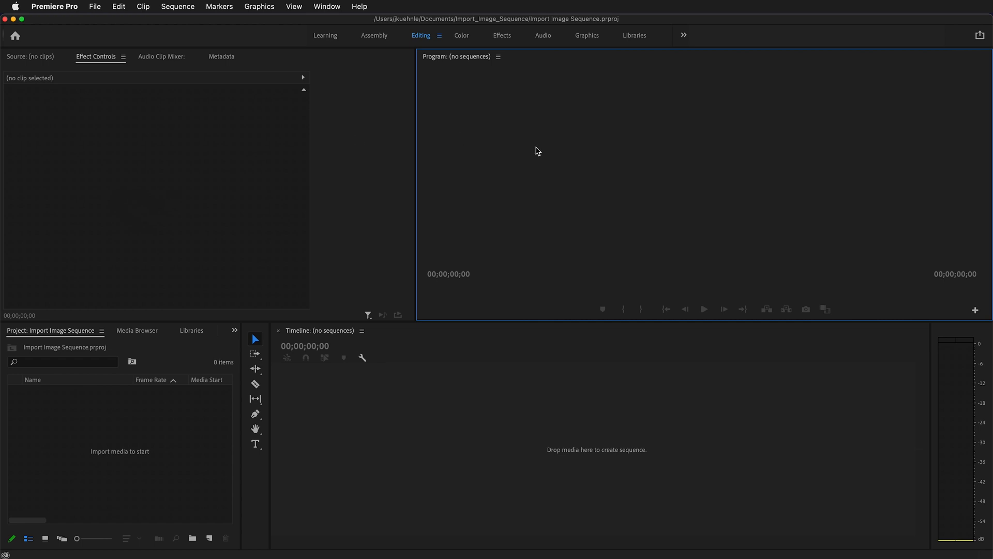
mouse_move(804, 179)
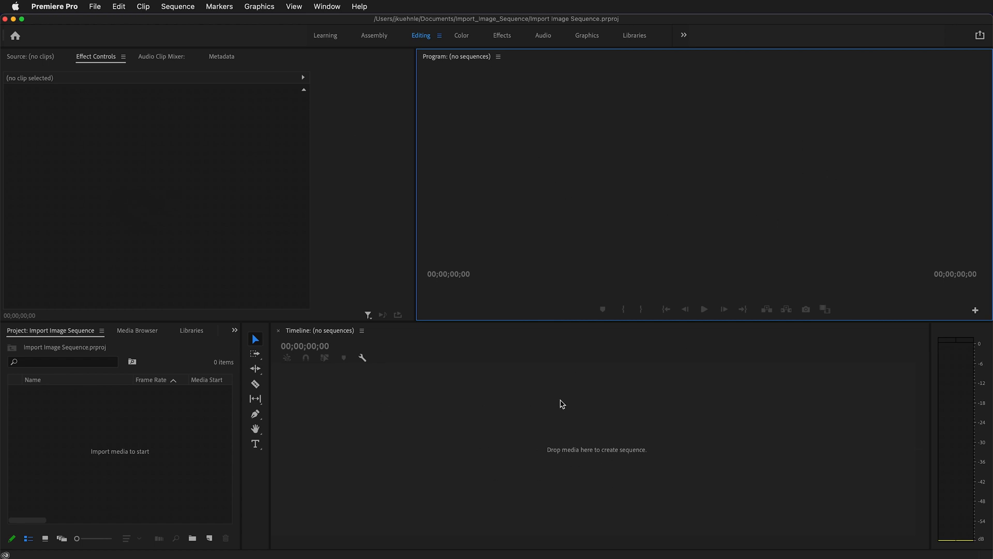
mouse_move(91, 450)
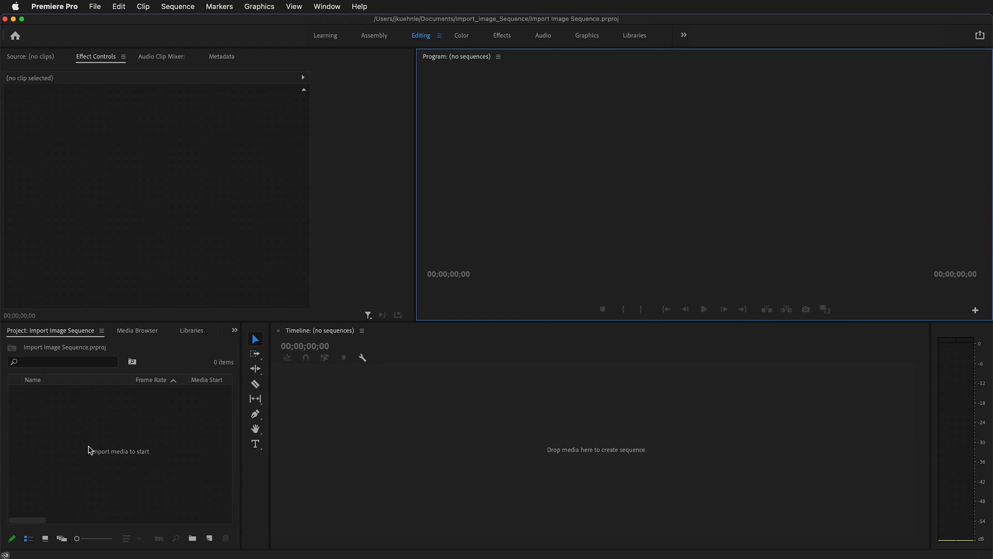
mouse_move(92, 440)
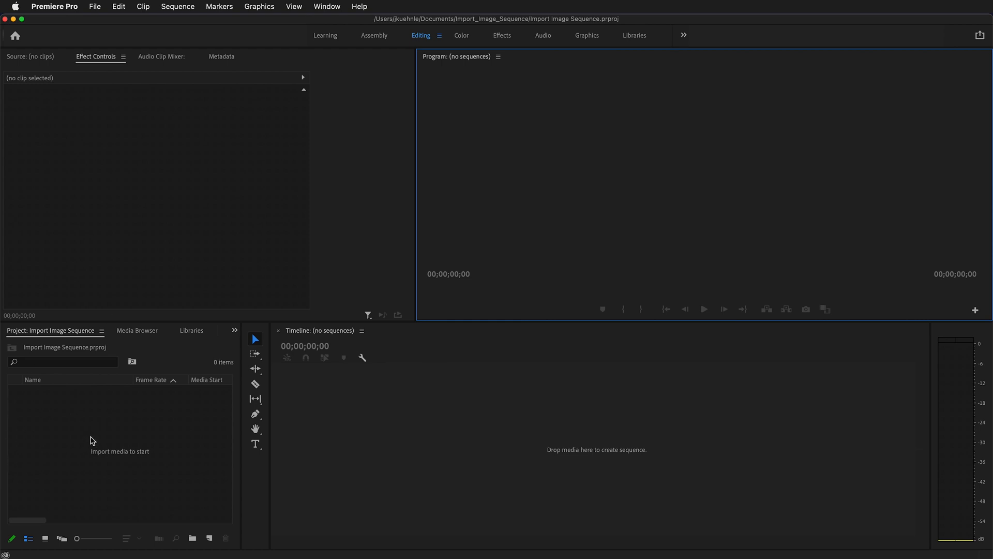
mouse_move(149, 460)
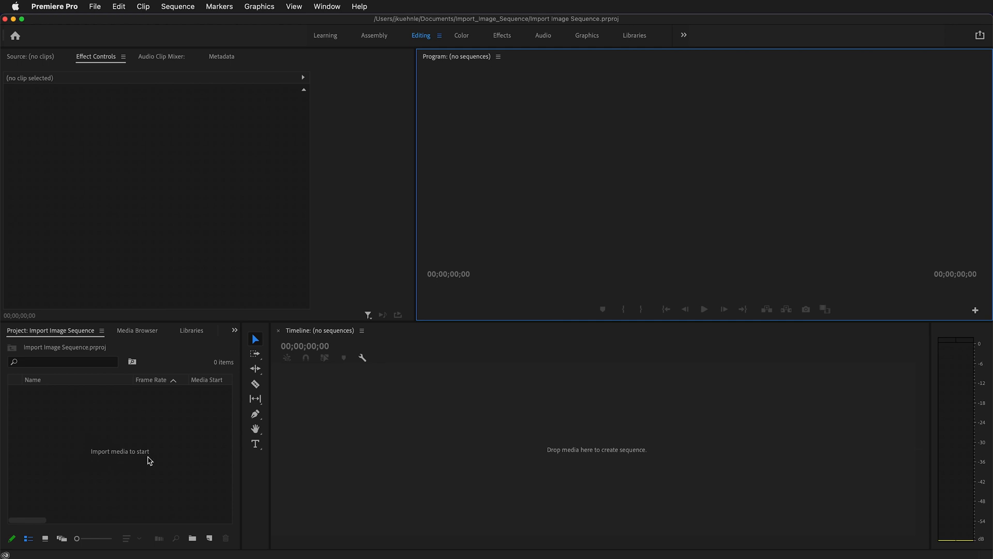
mouse_move(131, 6)
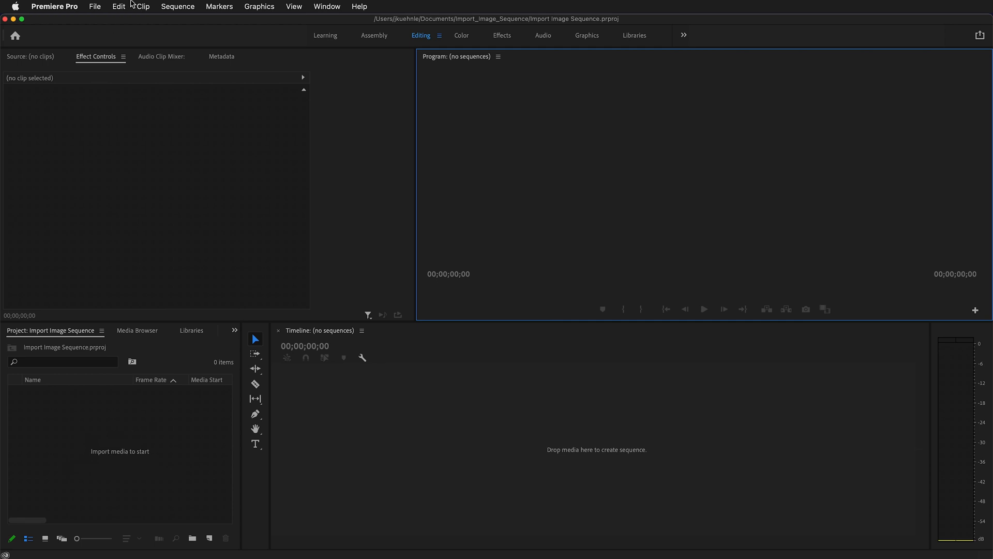
Step: Open File > Import and browse into the camera1 folder of EXR frames
left_click(94, 6)
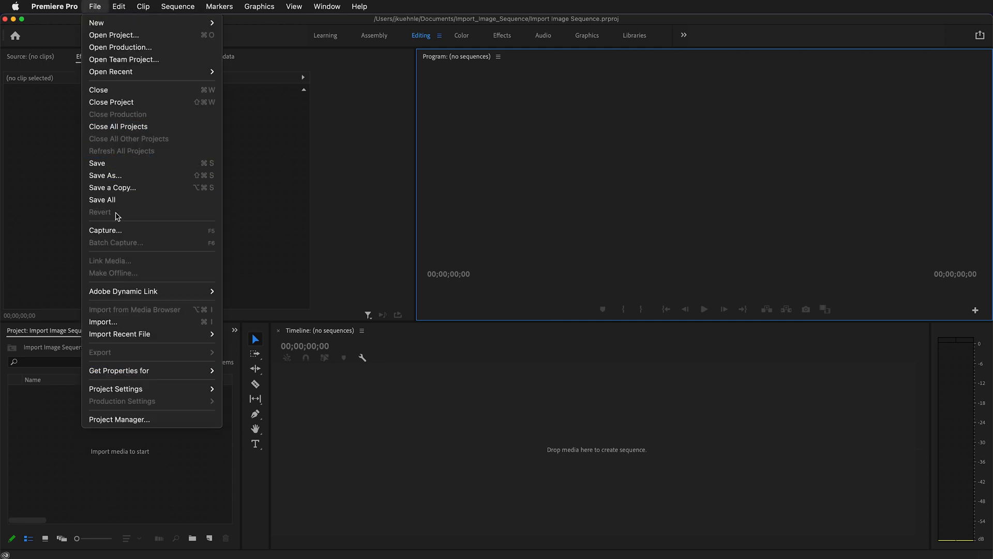
left_click(102, 322)
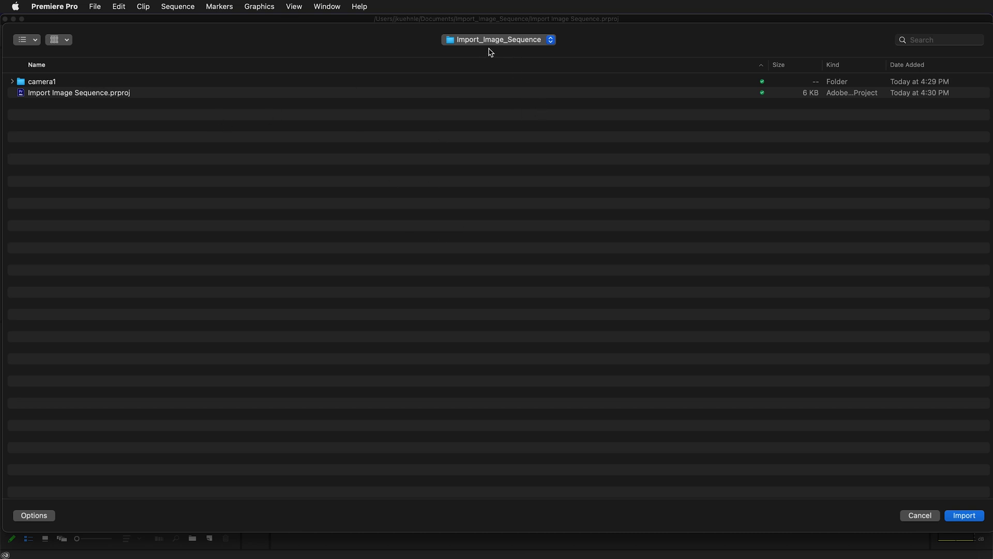
mouse_move(661, 127)
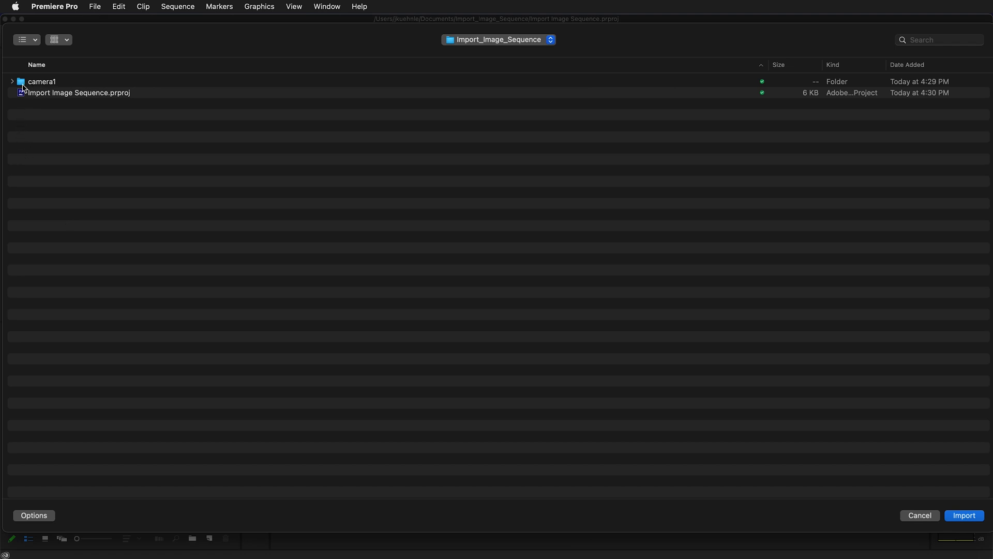
double_click(42, 82)
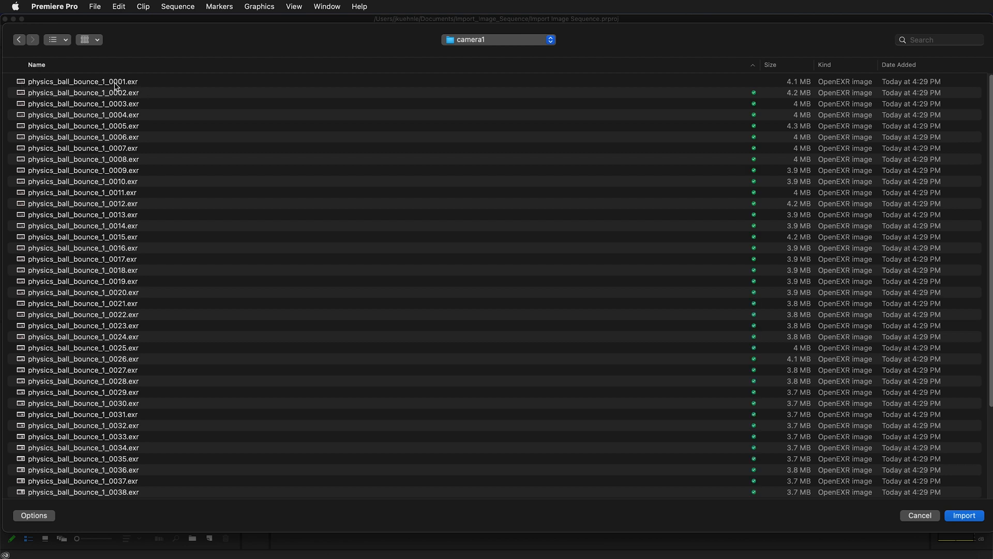
Step: Import physics_ball_bounce_1_0001.exr with Image Sequence ticked, producing one 29.97 fps clip
left_click(82, 81)
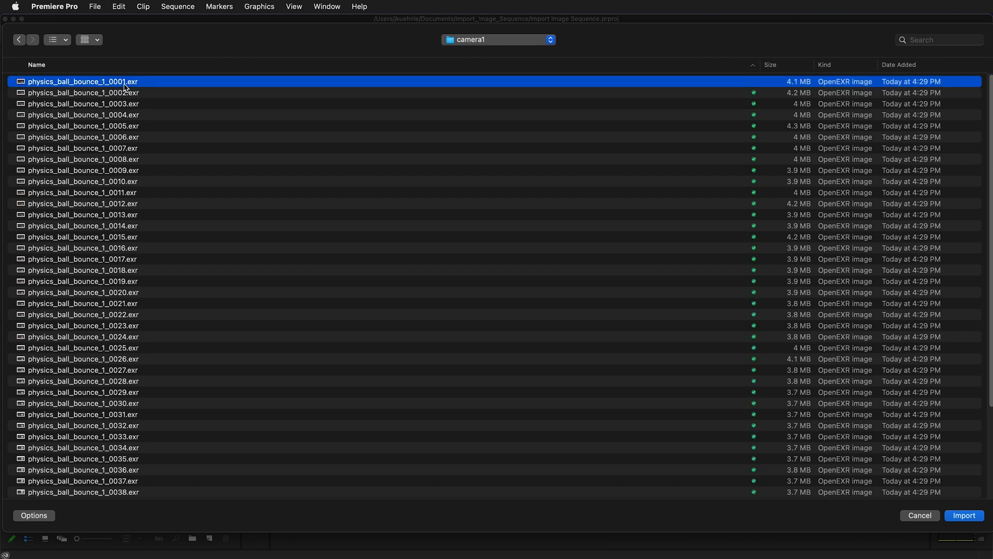
mouse_move(28, 503)
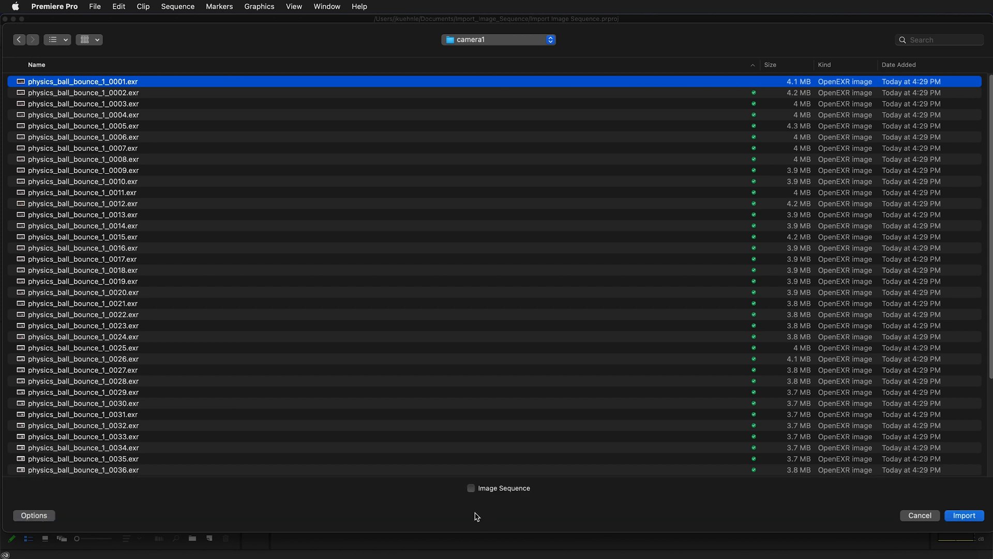
mouse_move(500, 510)
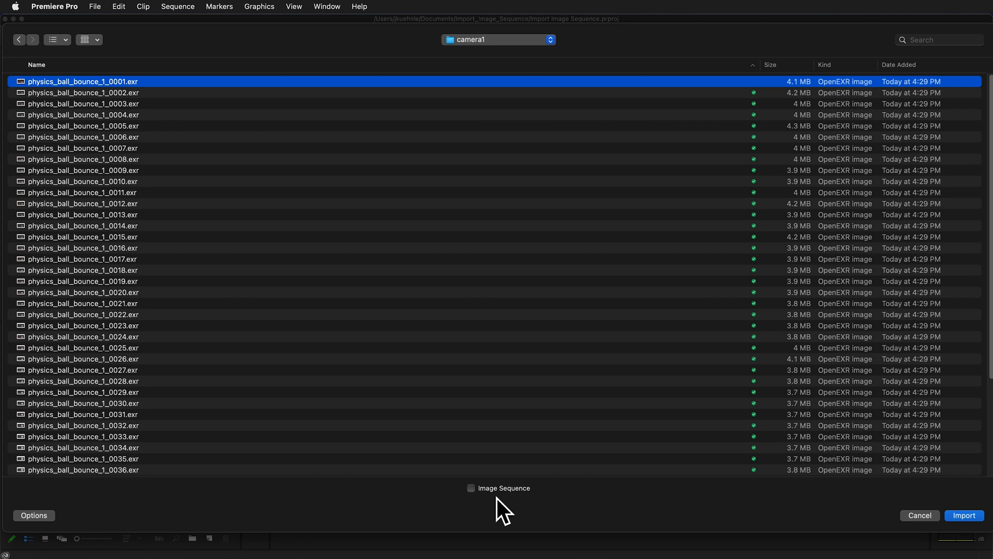
mouse_move(468, 489)
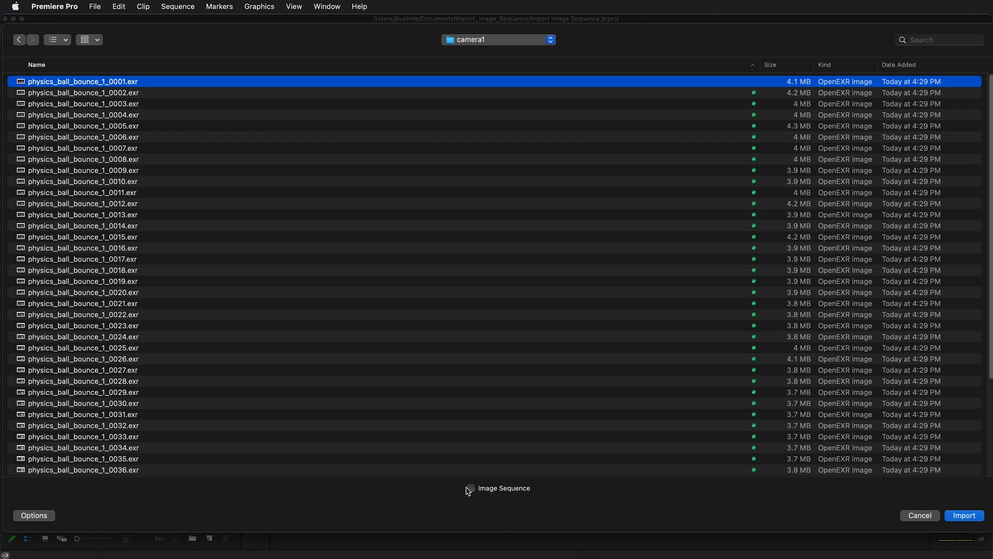
left_click(470, 488)
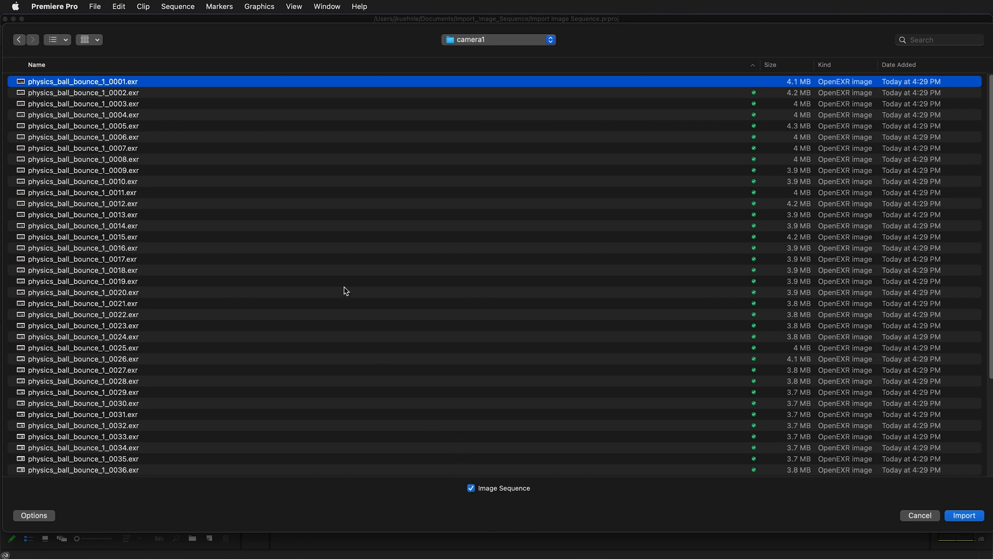
mouse_move(150, 298)
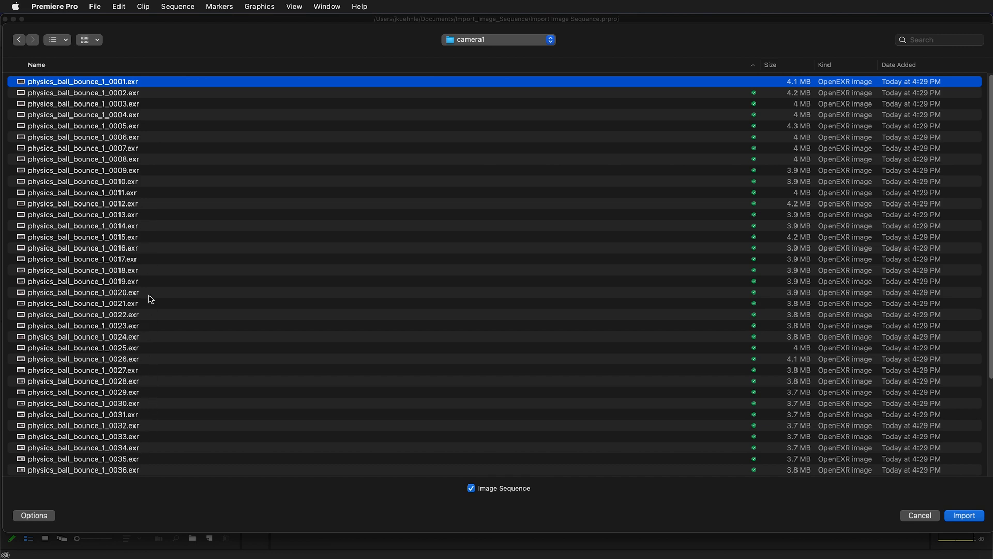
mouse_move(879, 498)
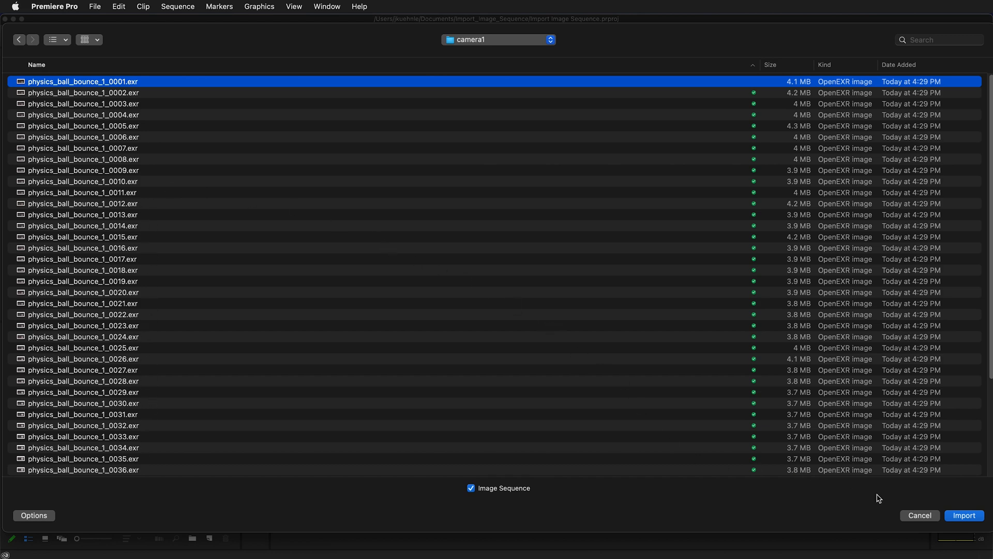
left_click(963, 515)
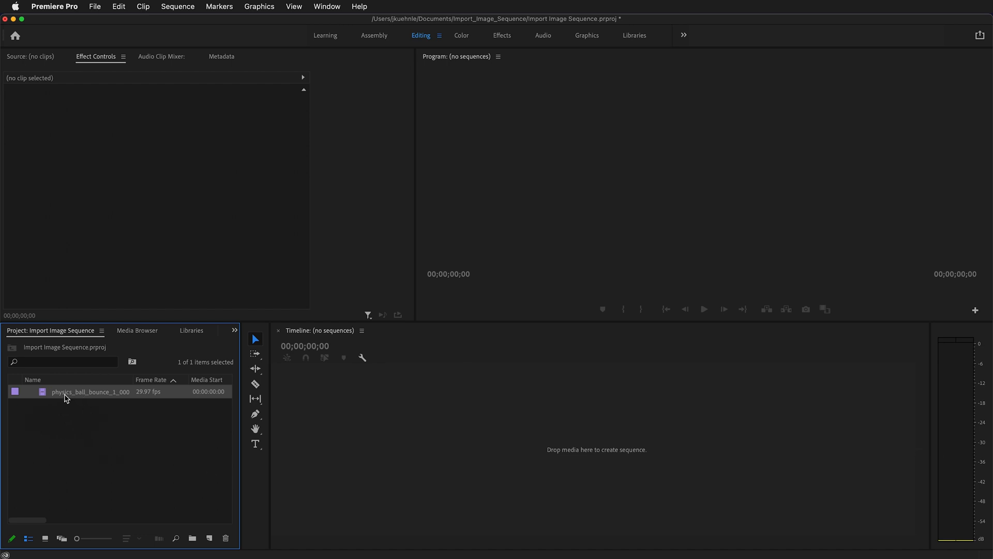
mouse_move(104, 395)
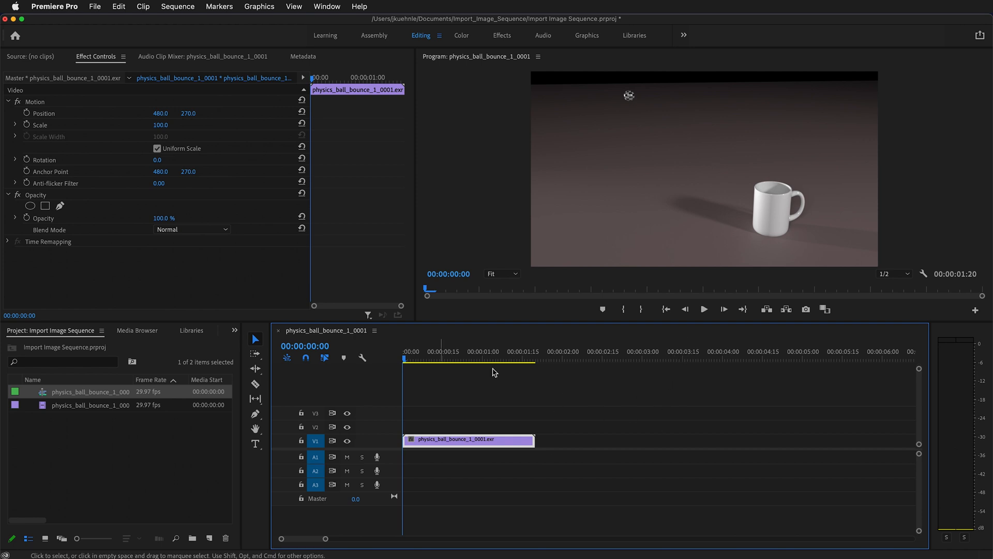
mouse_move(844, 545)
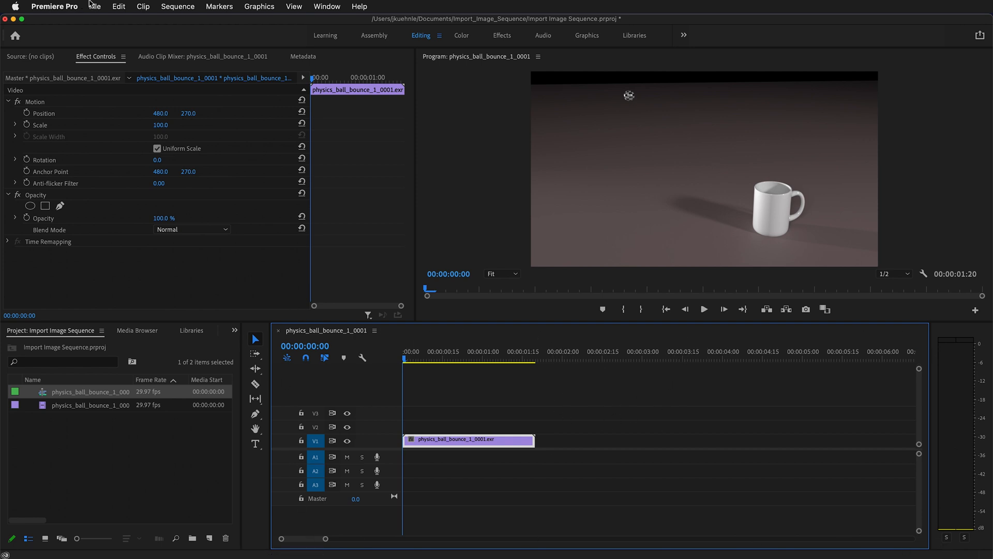
Step: Open the Export Media settings and keep the output format at H.264
left_click(94, 6)
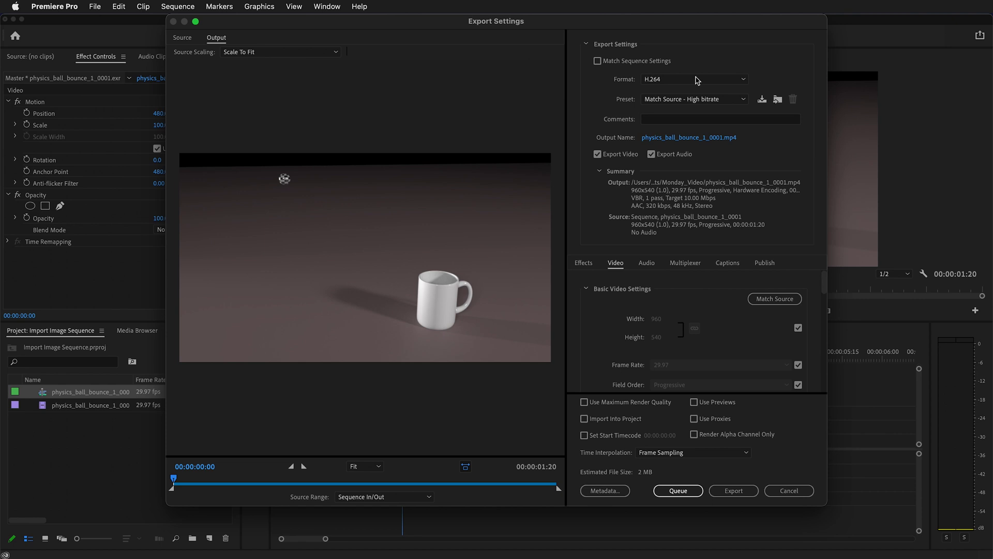
left_click(693, 79)
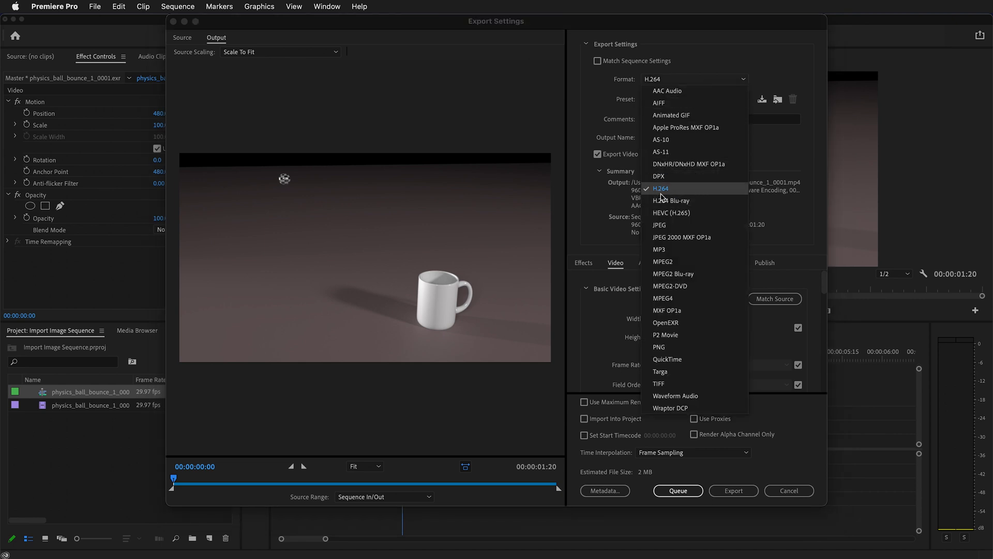
left_click(660, 188)
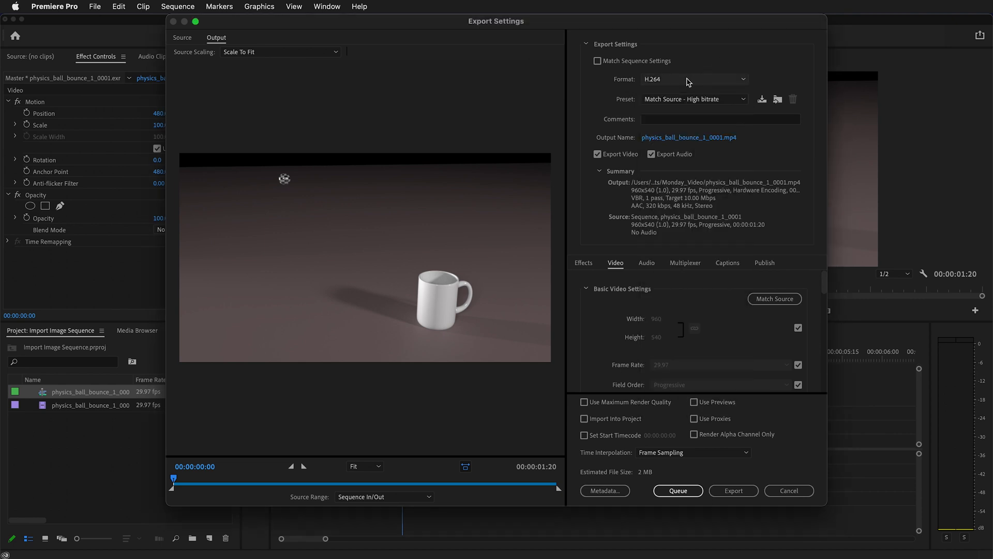
left_click(694, 79)
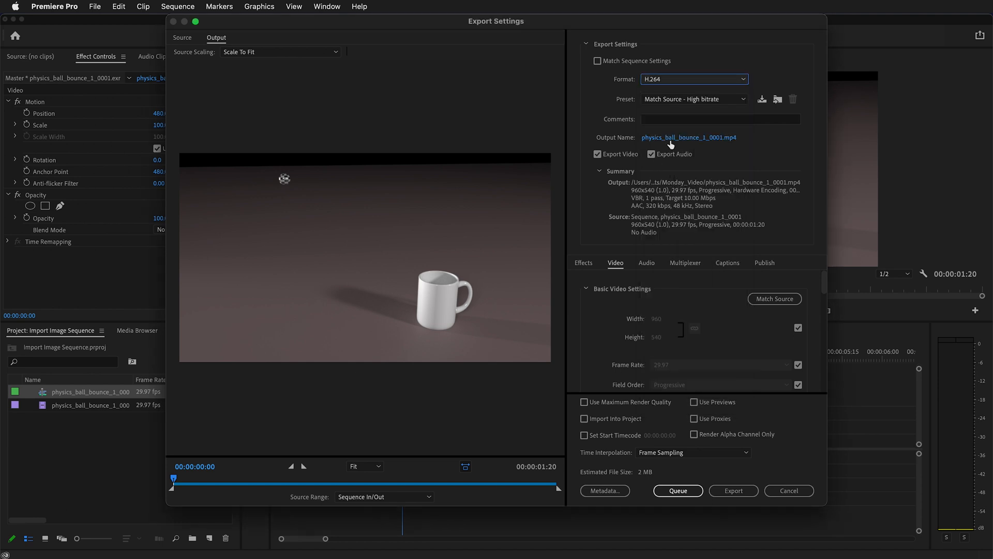
Step: Rename the export output to physics_ball_bounce_camera1.mp4 in the Import_Image_Sequence folder
left_click(689, 136)
type("physics_ball_bounce_camera1.mp4")
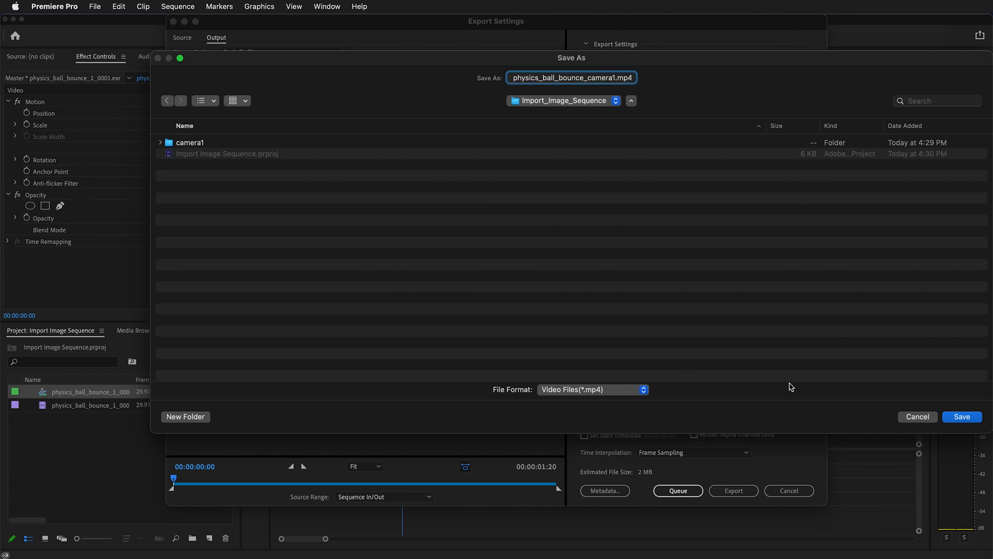
left_click(962, 416)
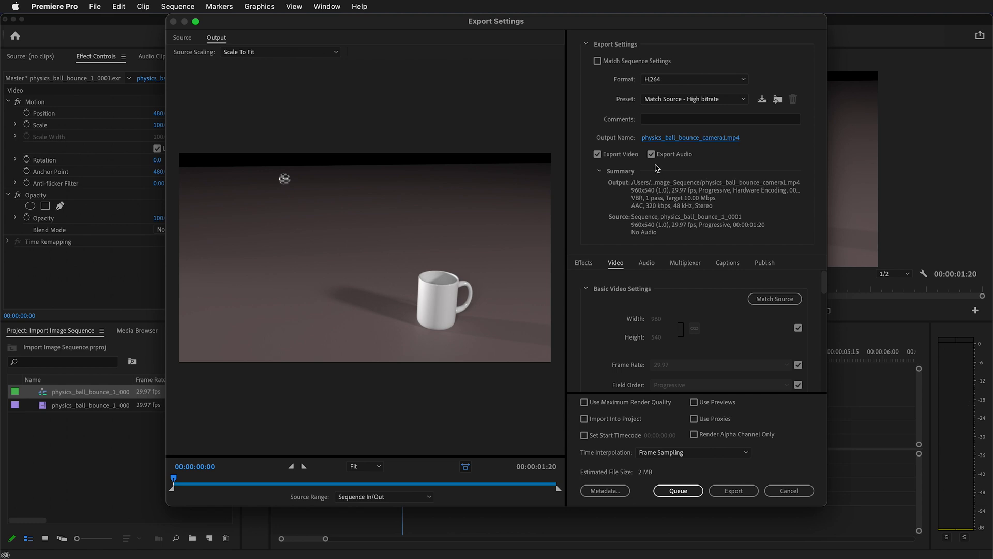
Step: Turn off Export Audio and export physics_ball_bounce_camera1.mp4 as video only
left_click(651, 154)
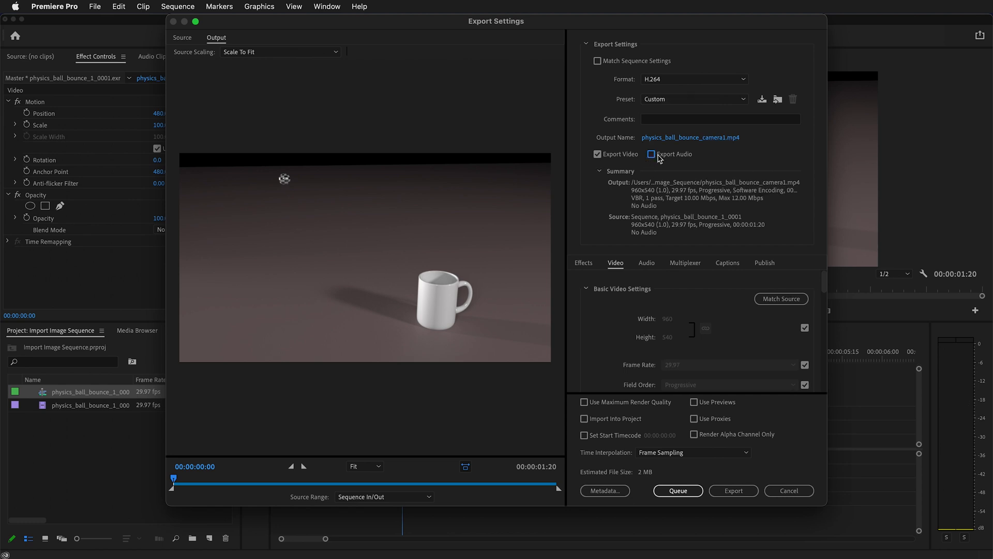
mouse_move(652, 154)
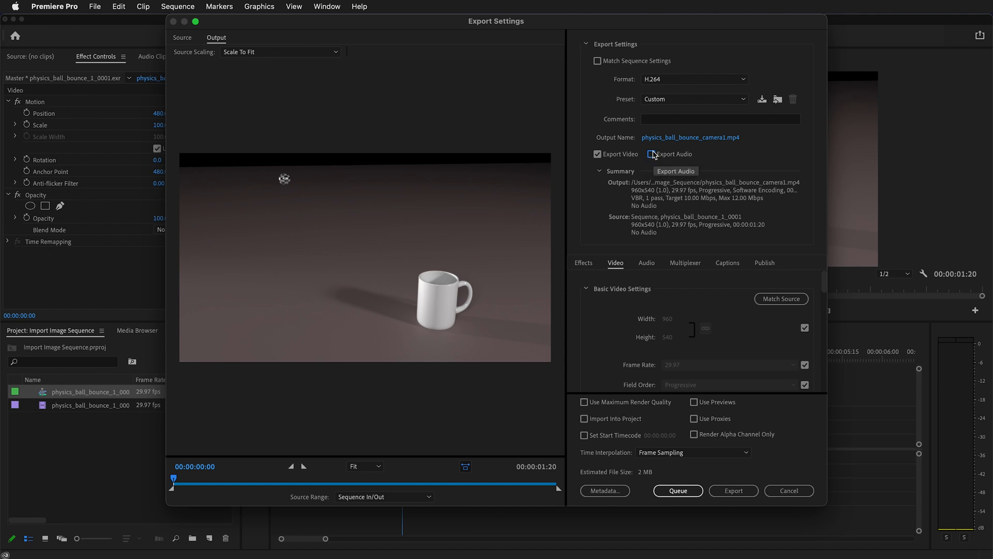
mouse_move(711, 151)
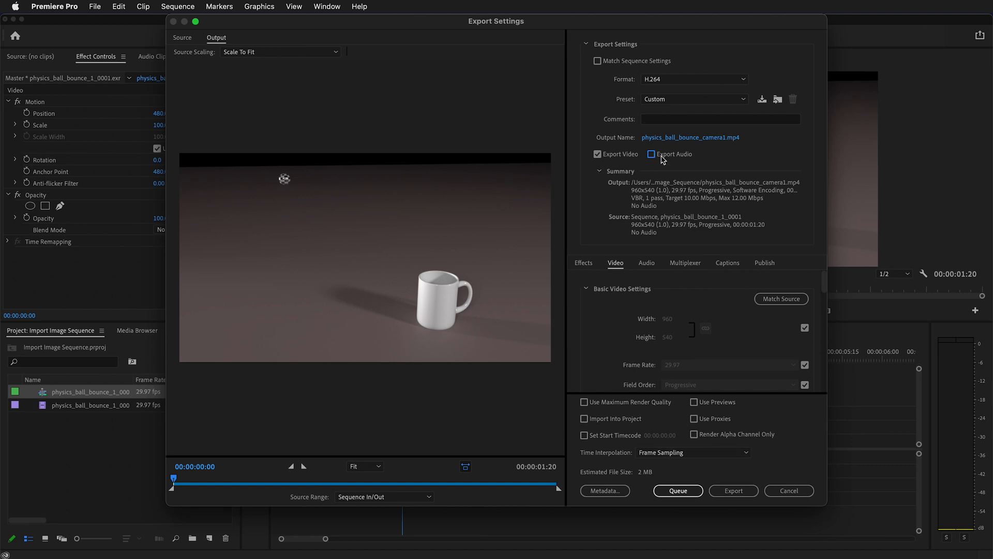
mouse_move(734, 491)
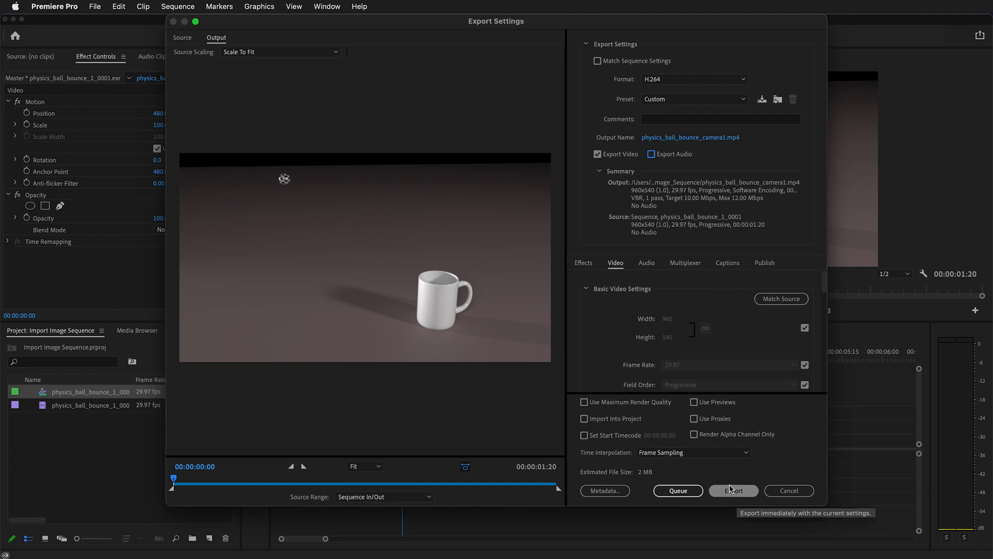
left_click(734, 490)
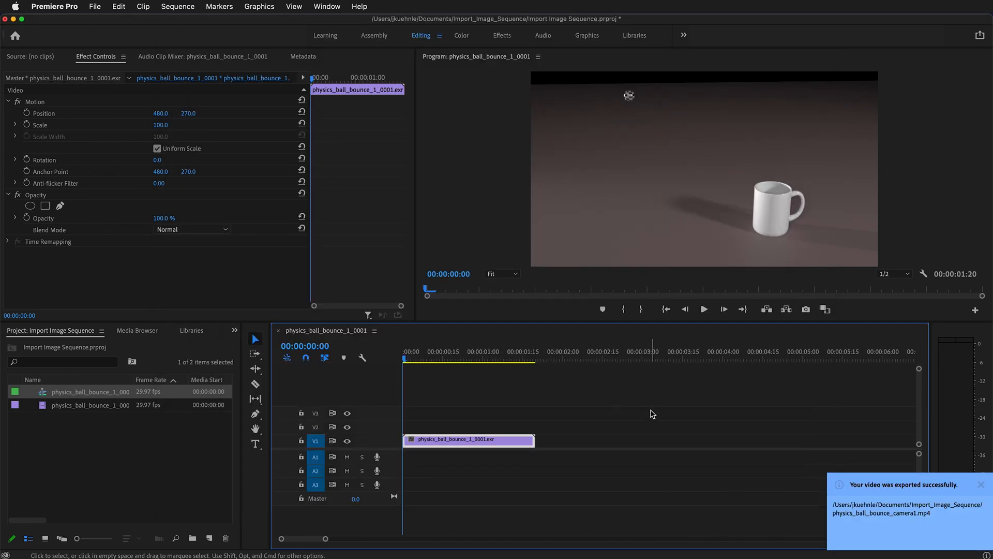
Step: Locate physics_ball_bounce_camera1.mp4 in Finder and play it in QuickTime Player
left_click(981, 484)
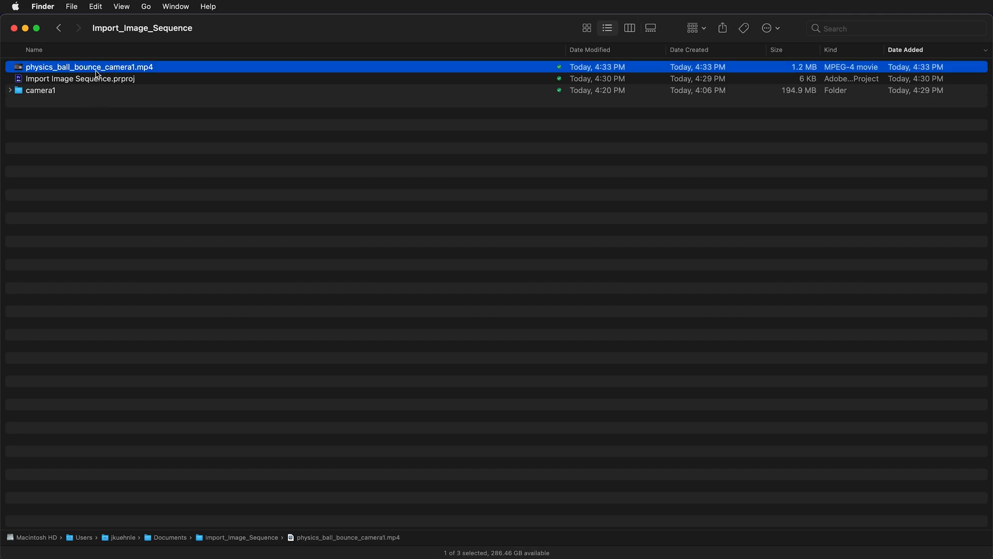
left_click(8, 90)
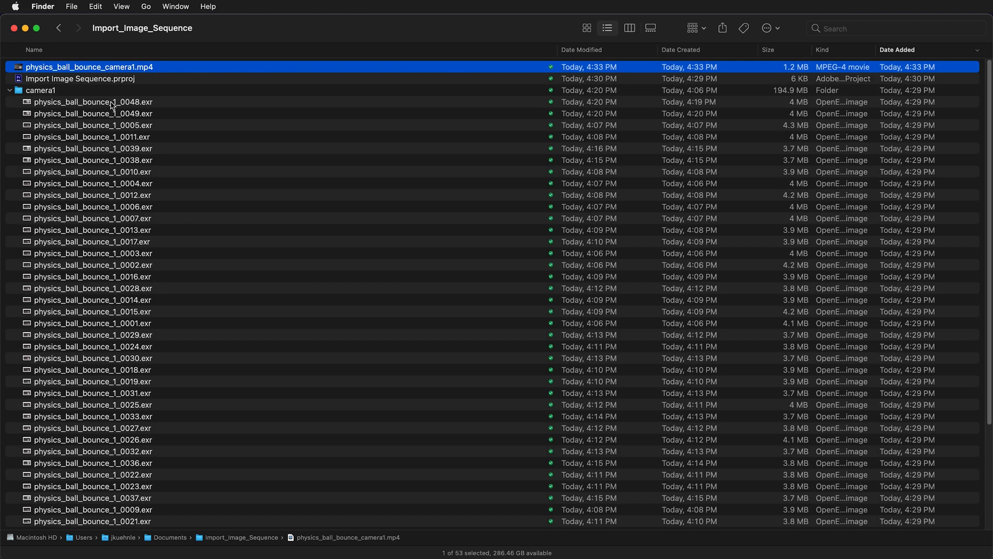
mouse_move(145, 50)
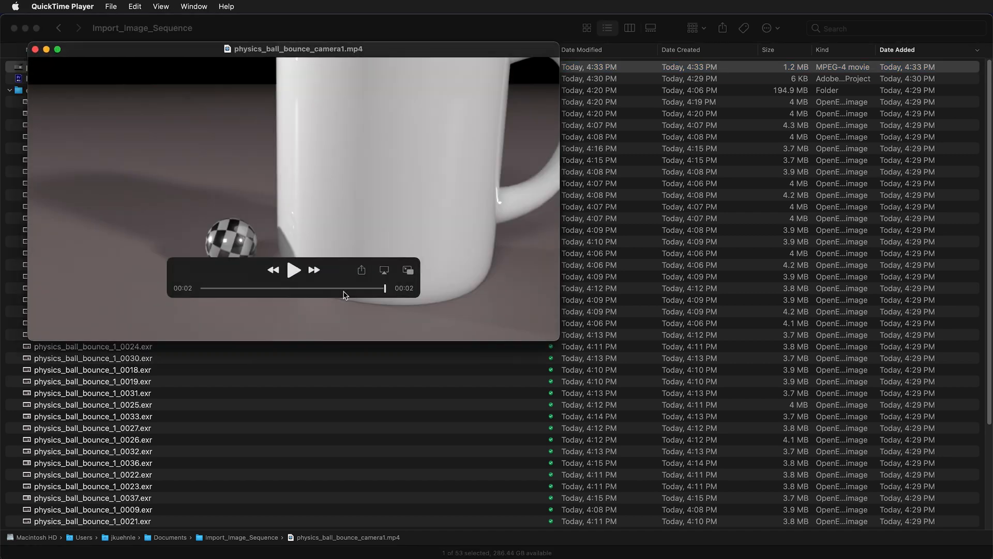
left_click(294, 270)
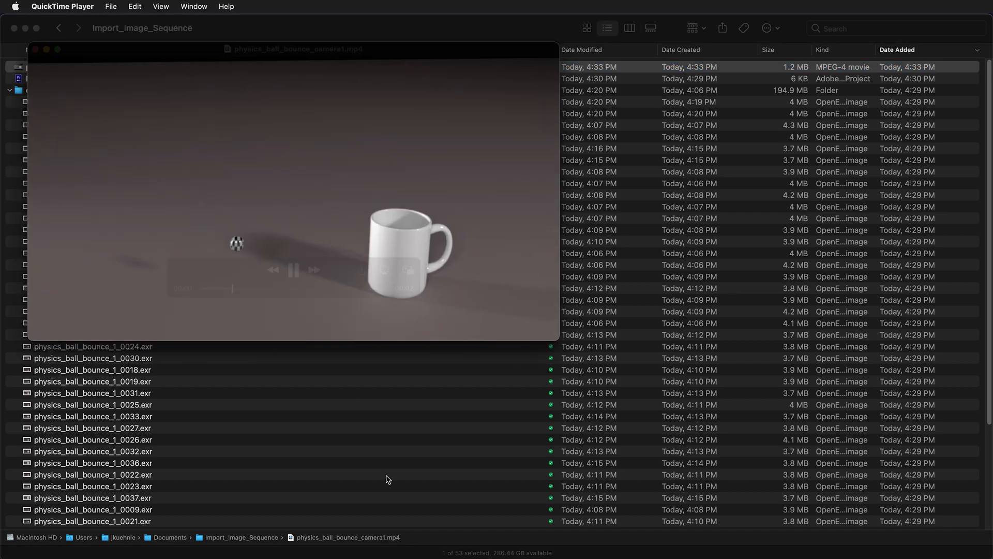